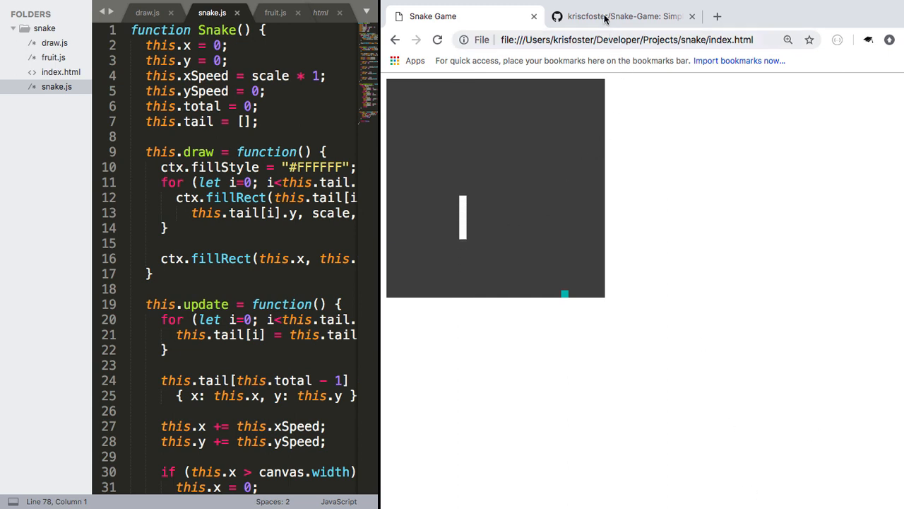
- After checking the repo, add snake.checkCollision(); after draw.js's eat block and copy the name
click(622, 17)
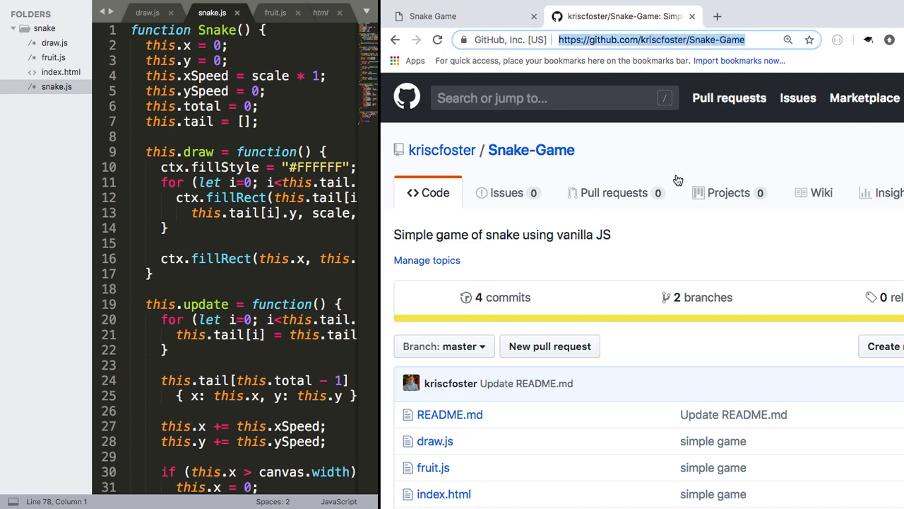
mouse_move(697, 137)
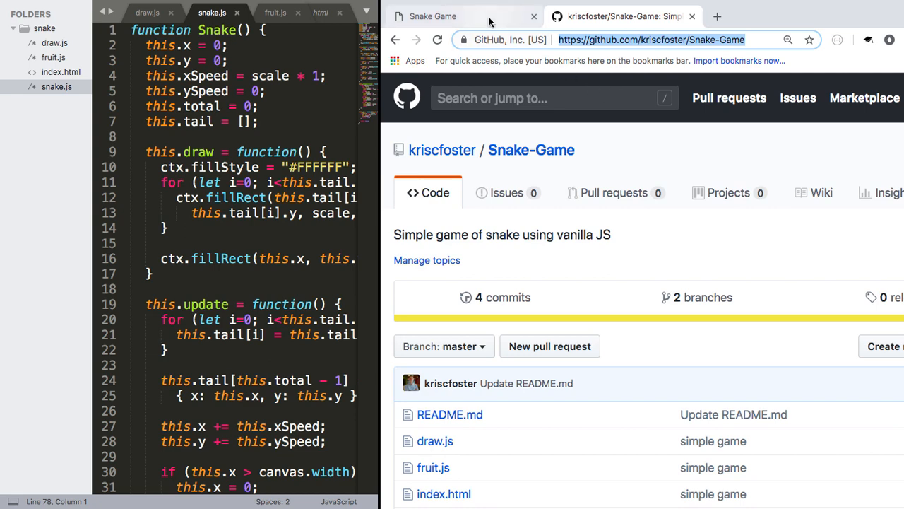
click(433, 15)
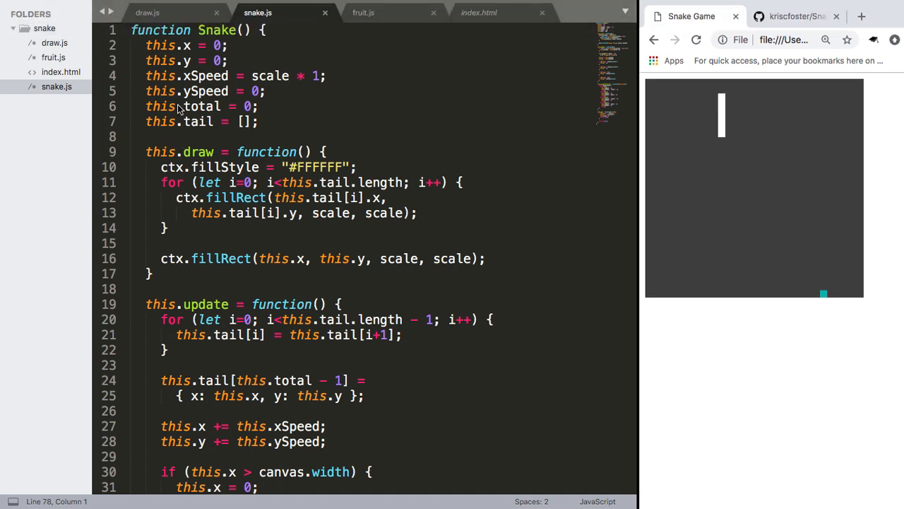
click(147, 13)
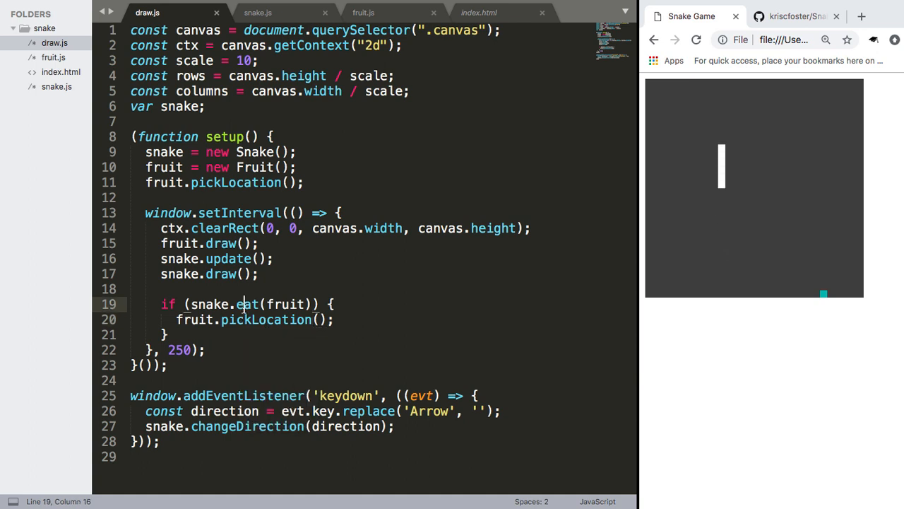
double_click(249, 304)
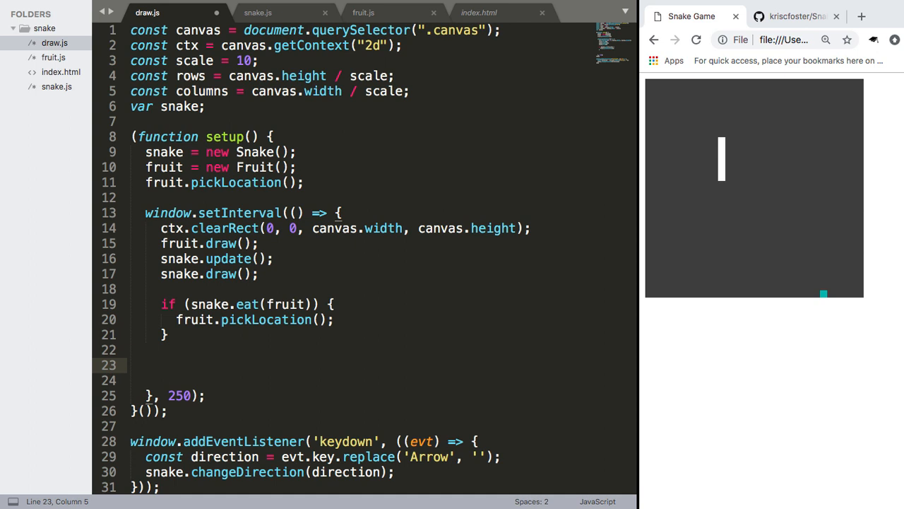
text(snake.check)
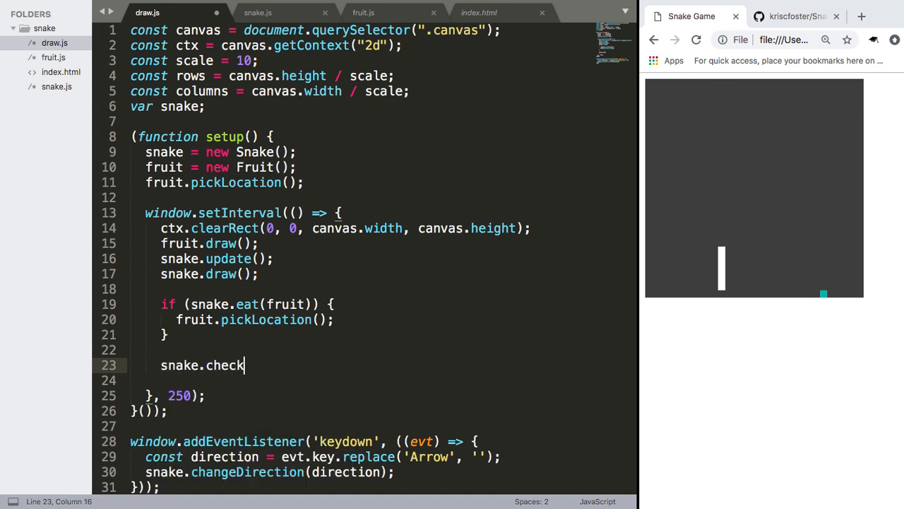
text(Collision)
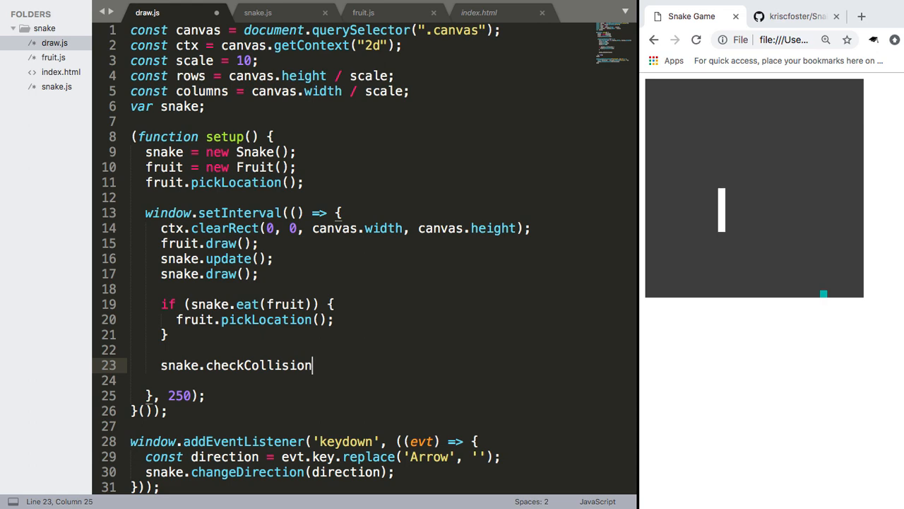
double_click(258, 365)
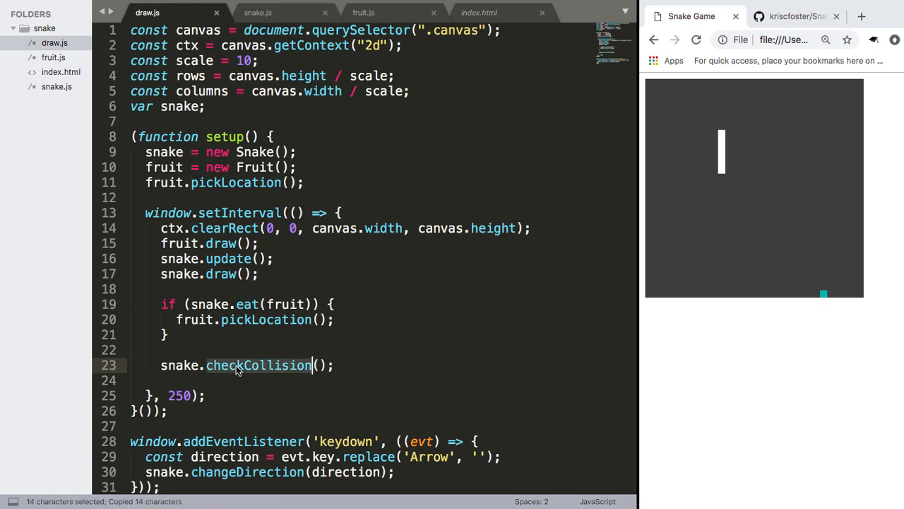
- At the end of snake.js, add this.checkCollision with a for loop to this.tail.length
click(258, 12)
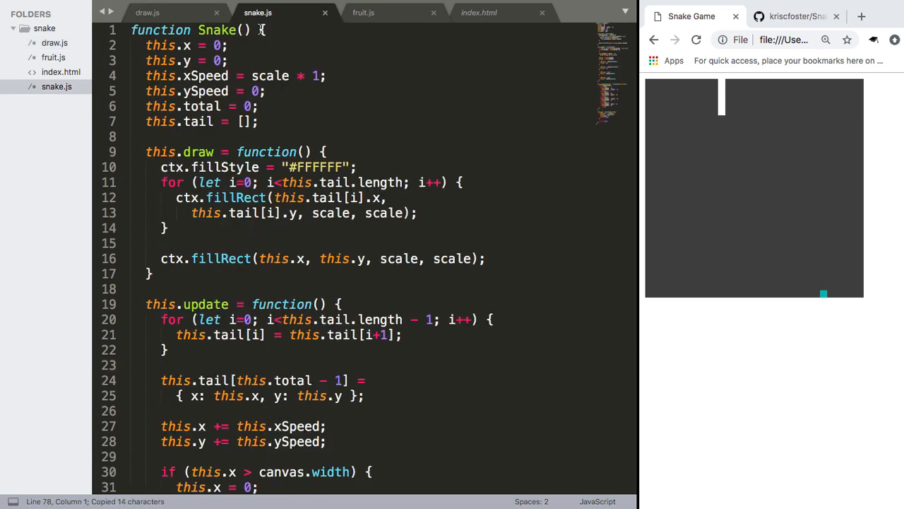
scroll(down, 3)
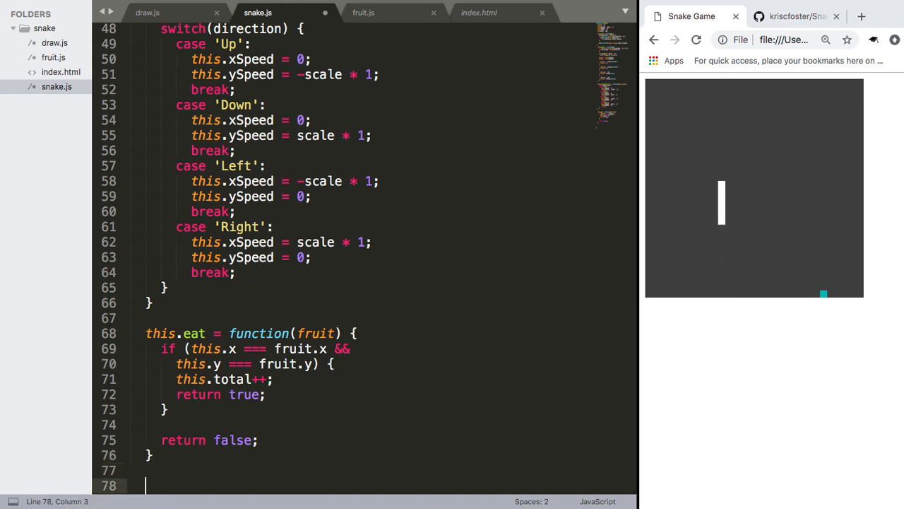
text(this.checkCollision = function() {)
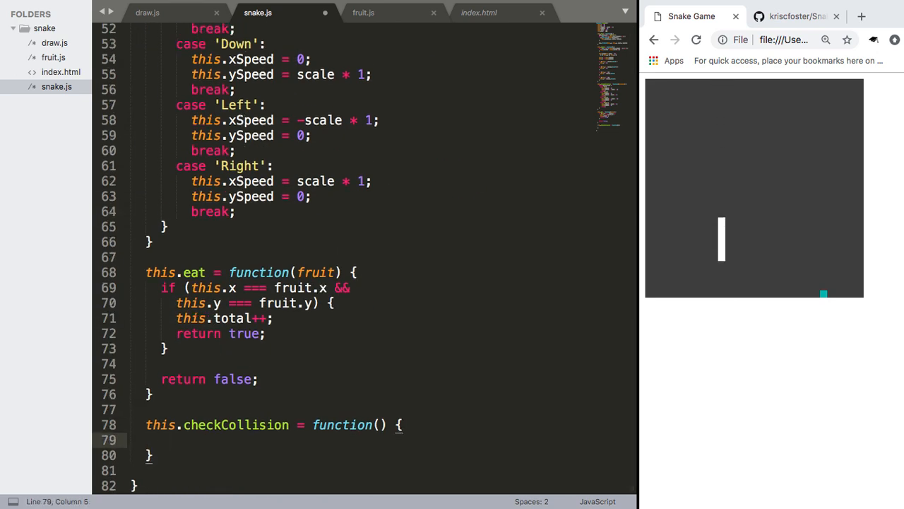
text(for (v)
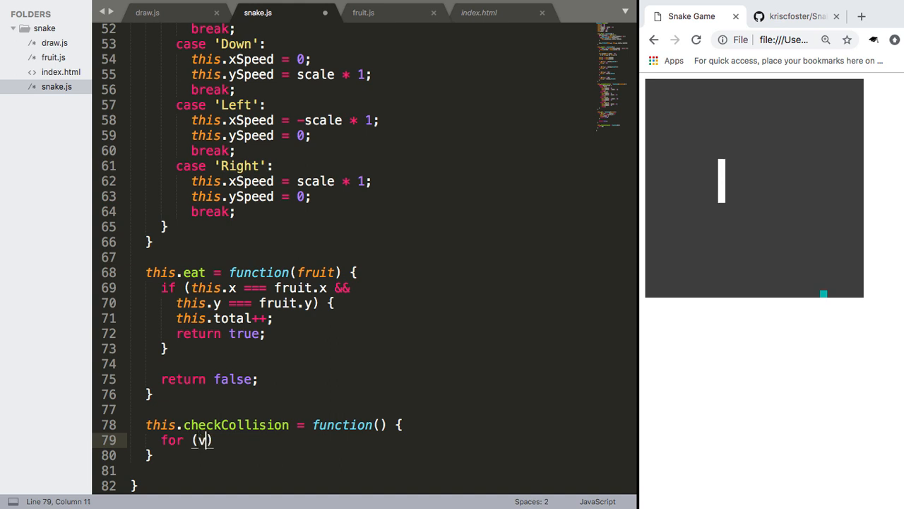
text(ar i=0; i)
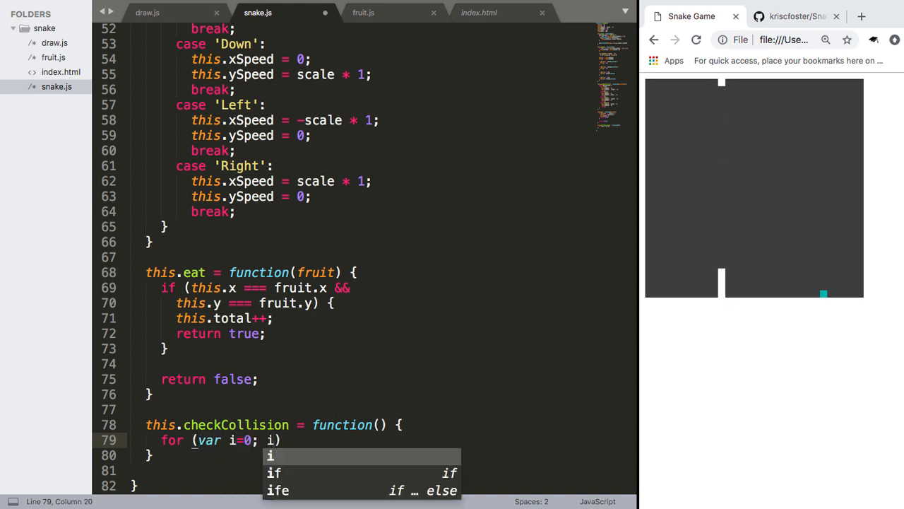
text(<tail)
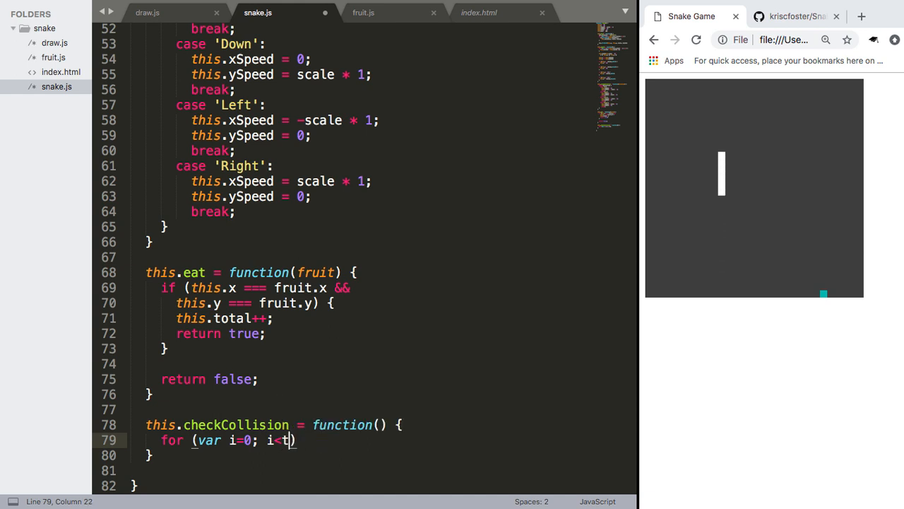
text(his.tail.length;)
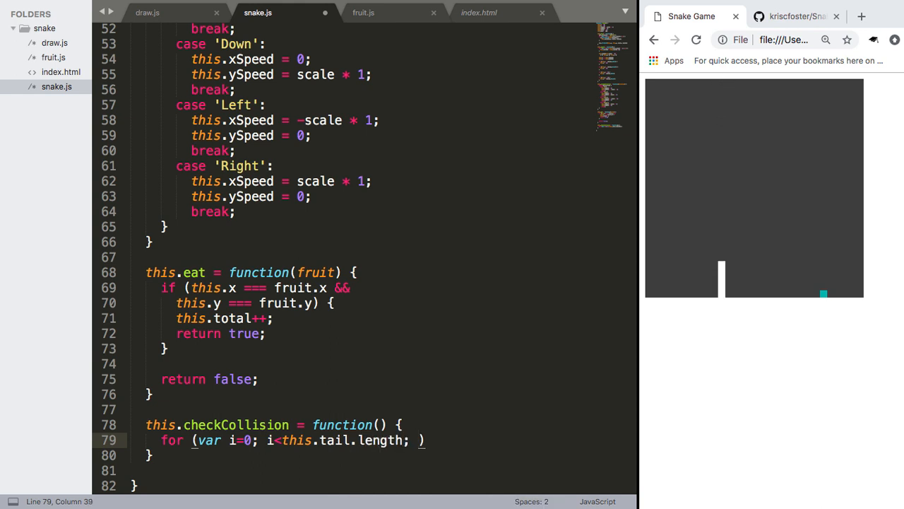
text(i++) {)
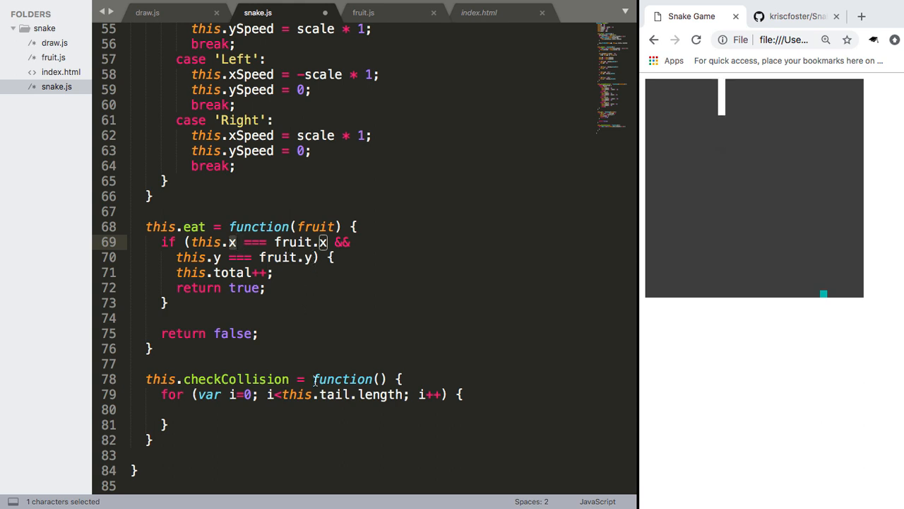
- Reuse eat's position check against this.tail[i] and log "COLLIDING" inside the loop
drag(323, 241, 166, 302)
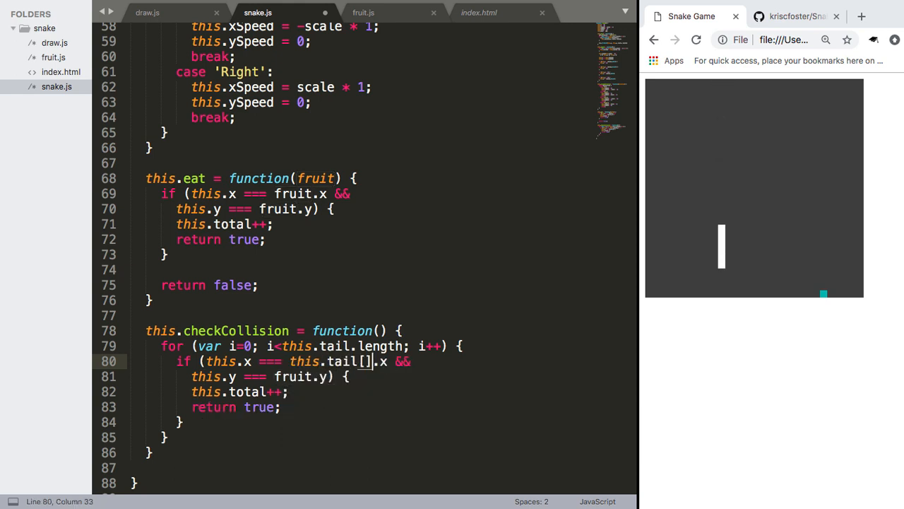
text(i)
click(242, 377)
text(this.tail[i)
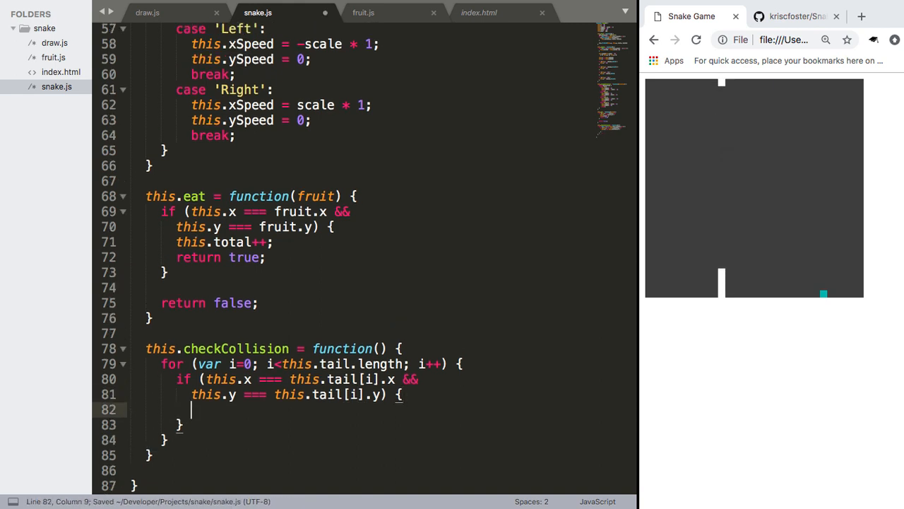
text(console.log())
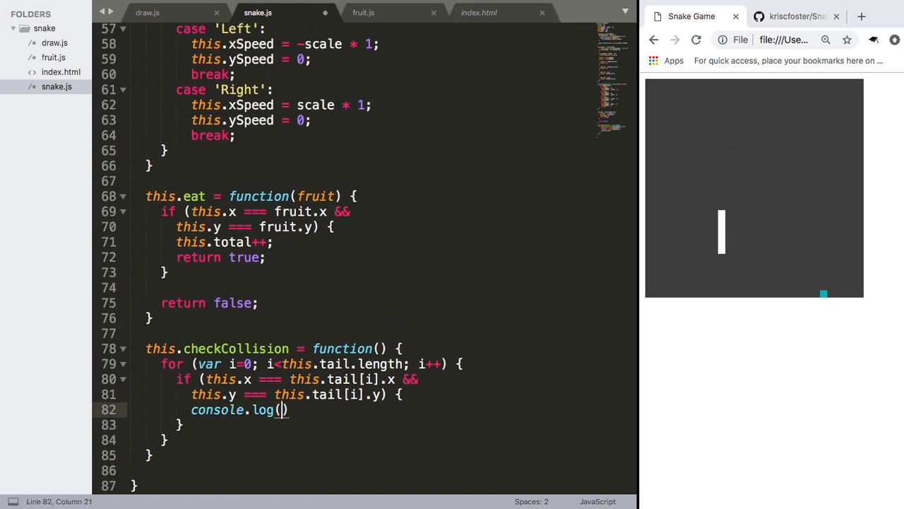
text("")
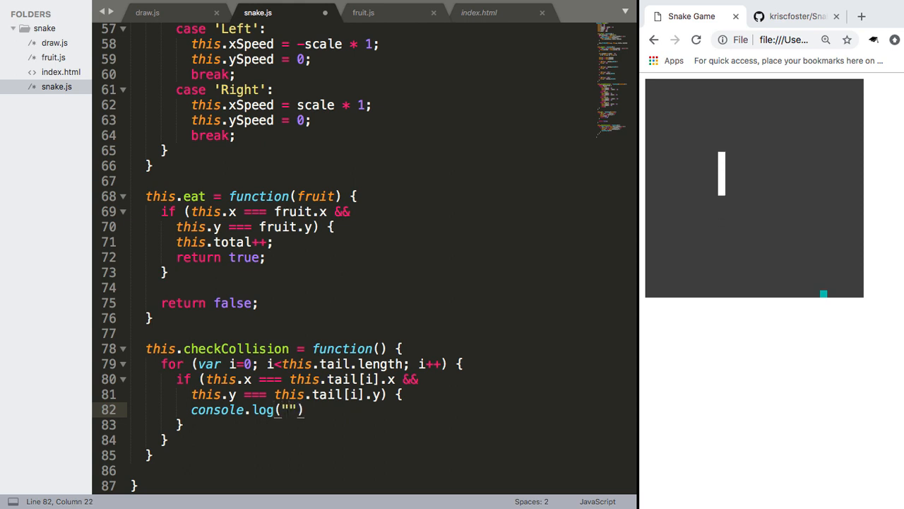
text(COLLID)
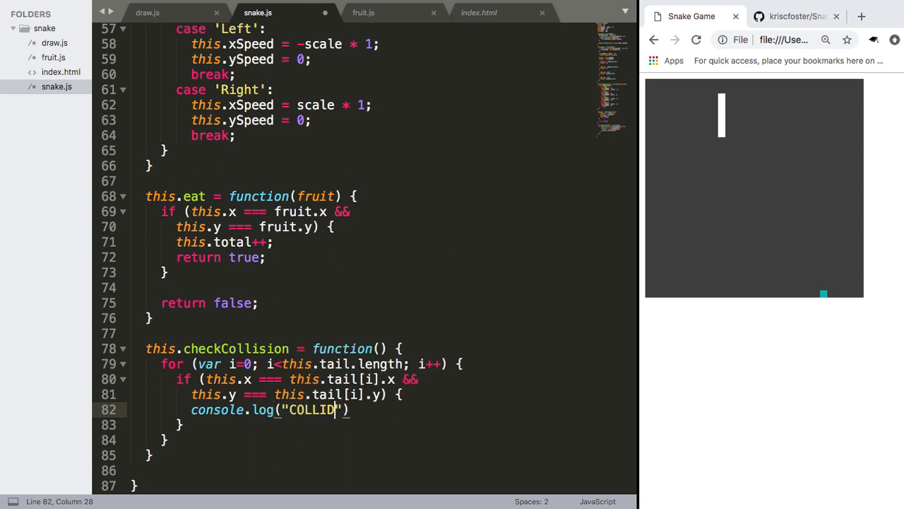
text(ING");)
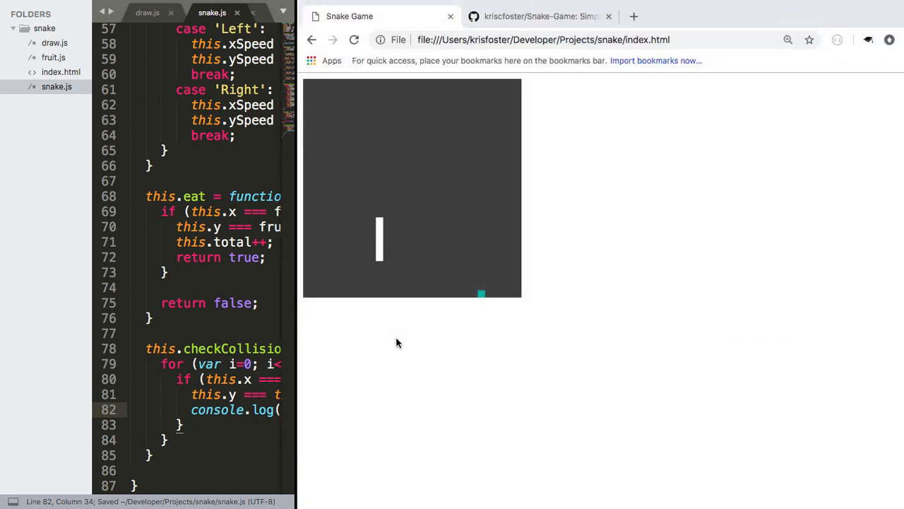
- Open Chrome's Developer Tools beside the game to watch COLLIDING messages in the Console
click(256, 7)
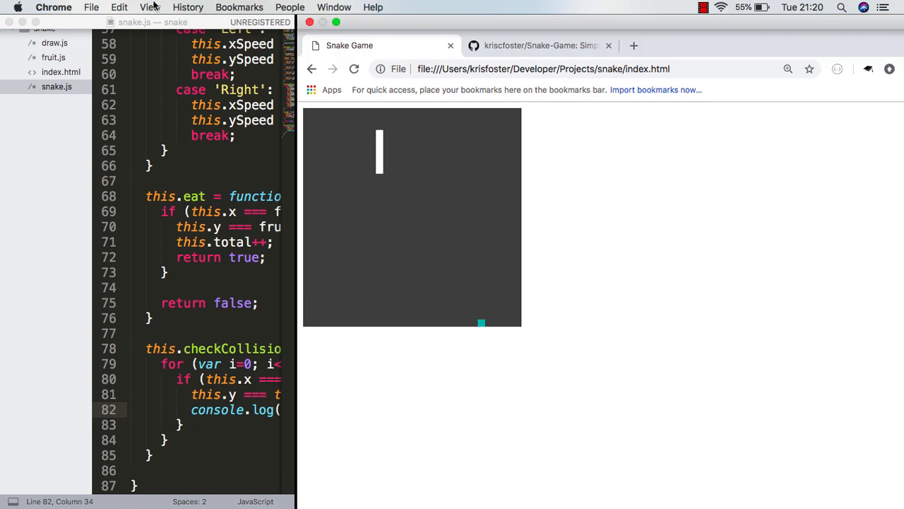
click(150, 7)
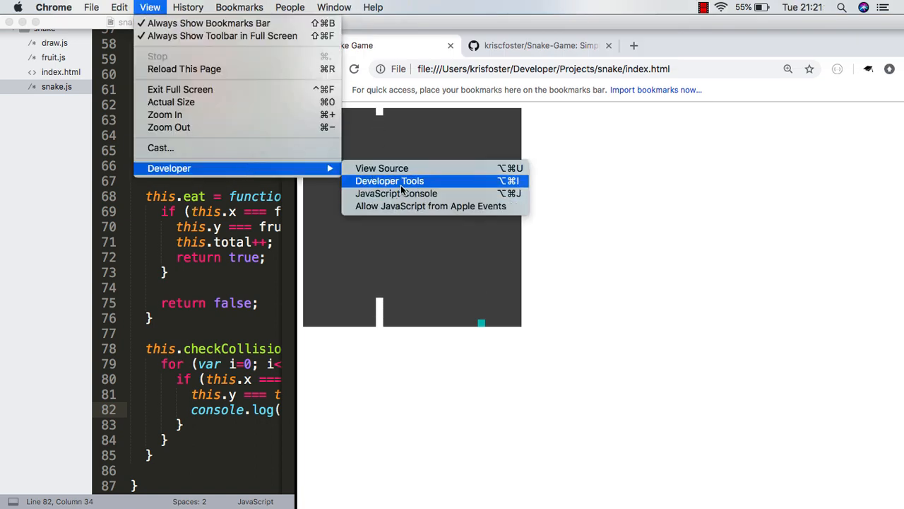
click(389, 181)
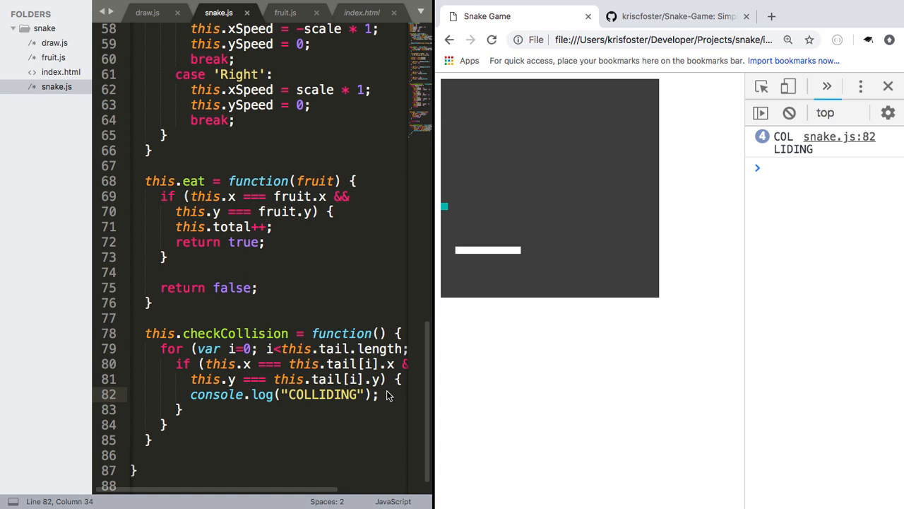
text(t)
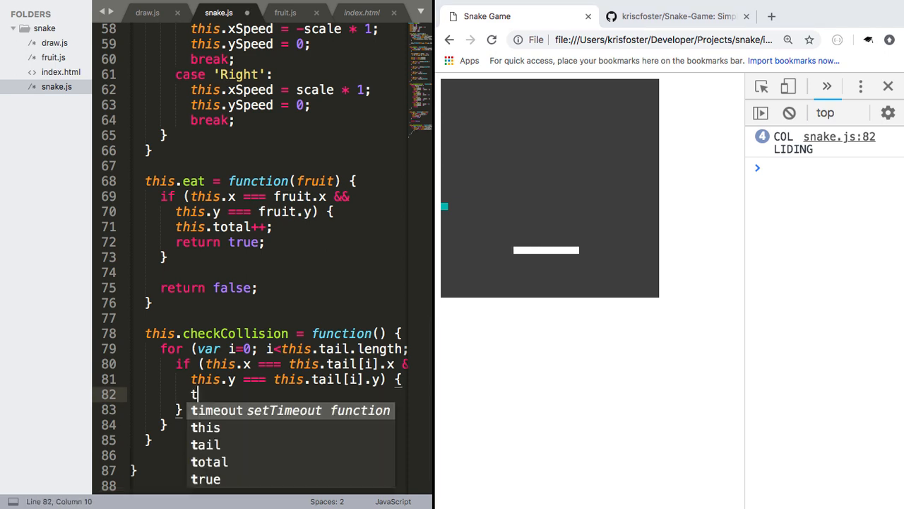
- Replace the log with this.total = 0; and this.tail = []; in the collision block
text(his.total = 0;)
text(this.tail = [];)
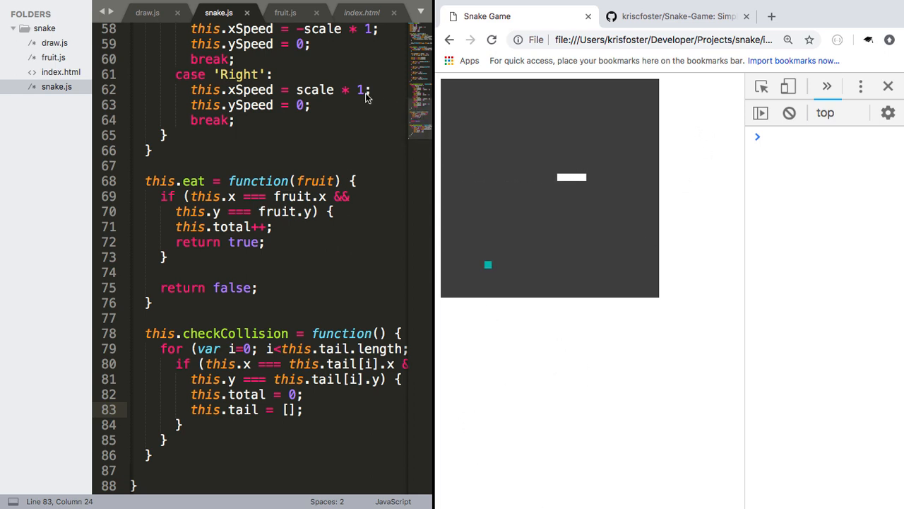
click(362, 13)
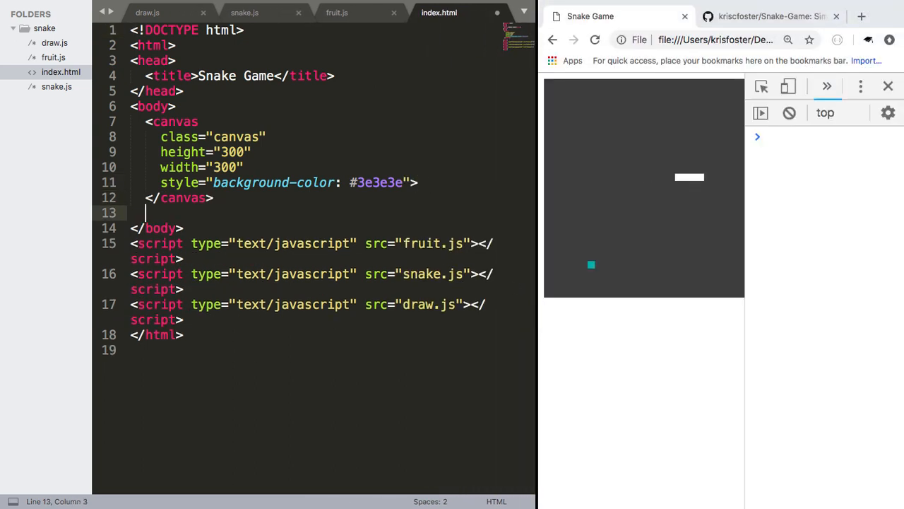
- Type <div class="score"></div> after the canvas tag in index.html and save
text(div></div>)
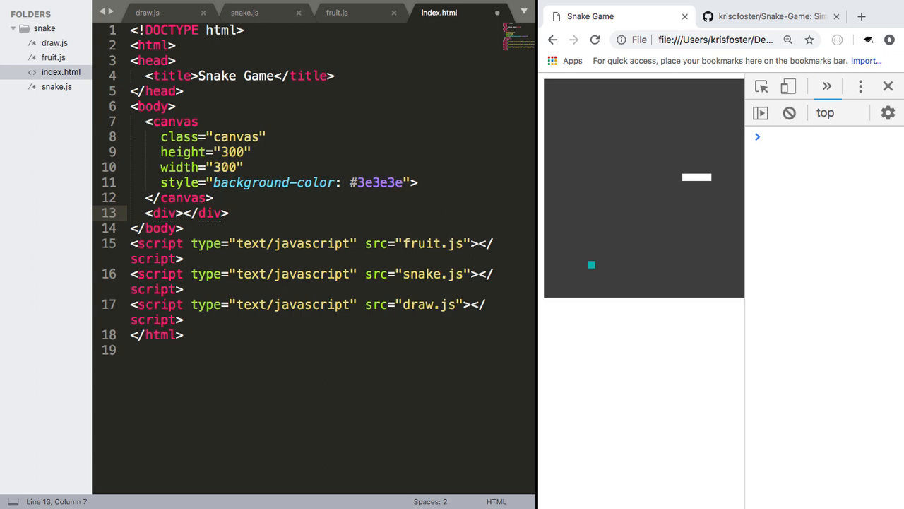
text(cla)
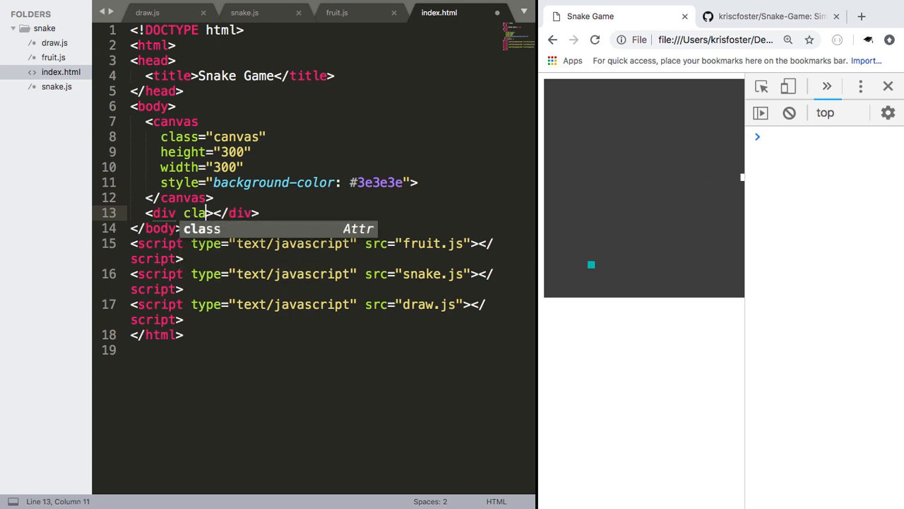
text("")
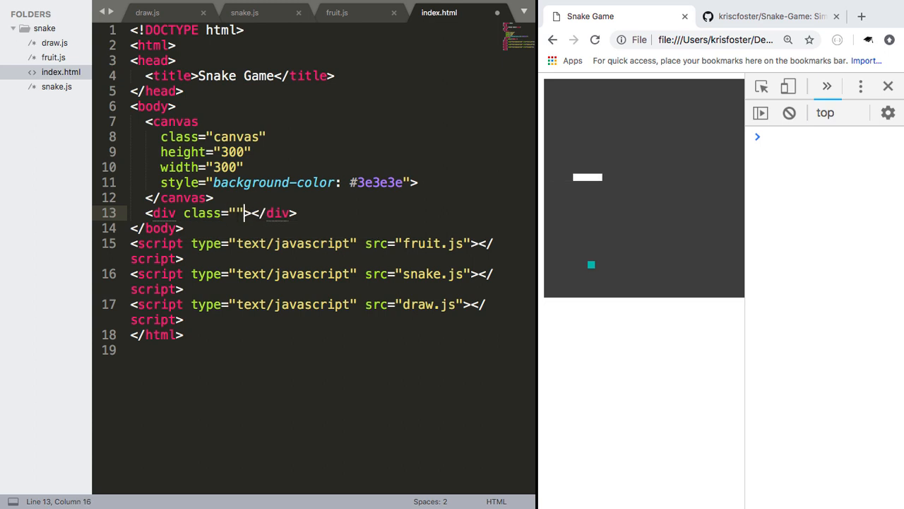
text(scor)
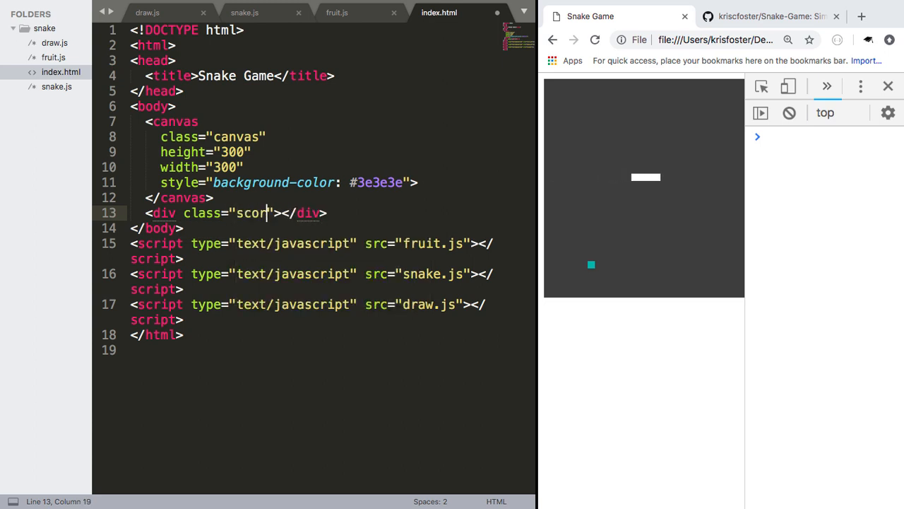
text(e)
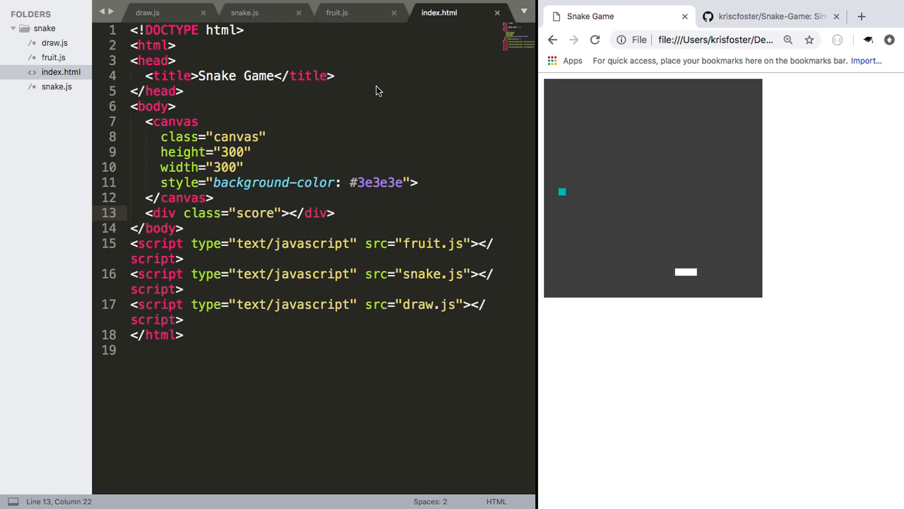
click(245, 12)
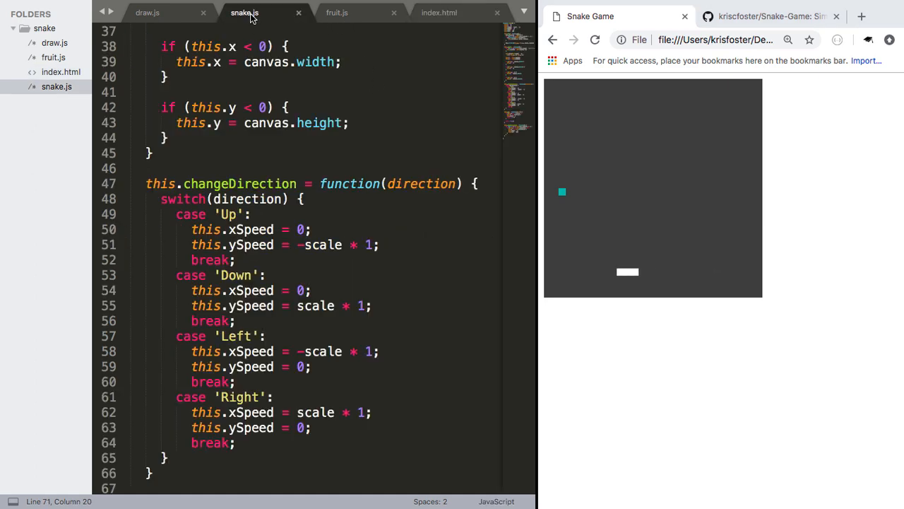
- Type document.querySelector('.score').innerText = snake.score; in draw.js
click(147, 13)
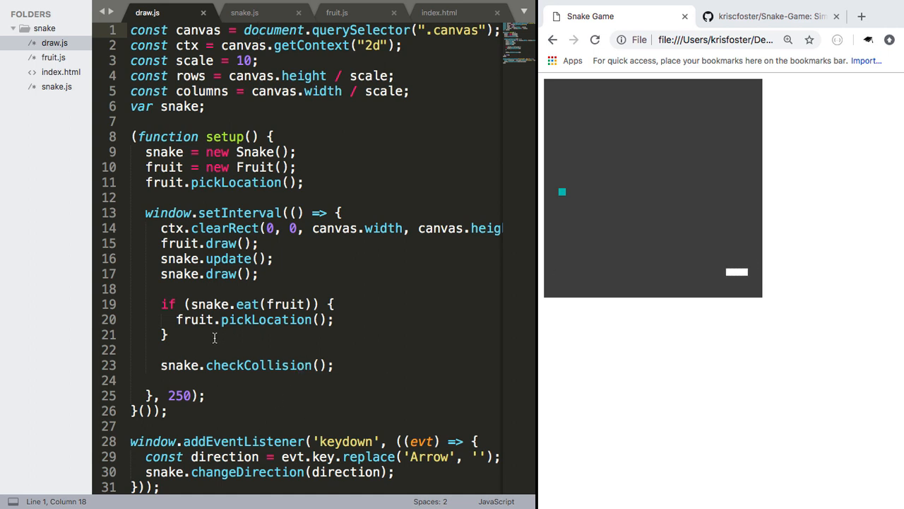
text(this.total;)
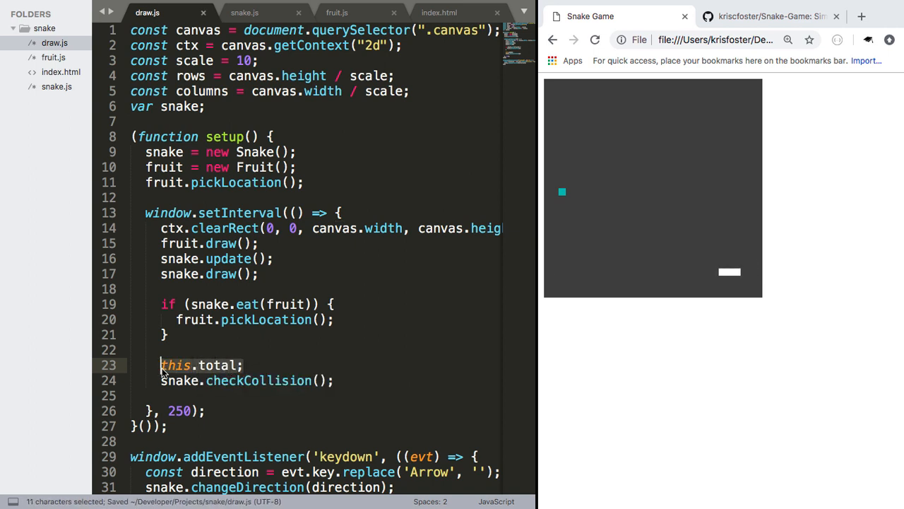
text(document.)
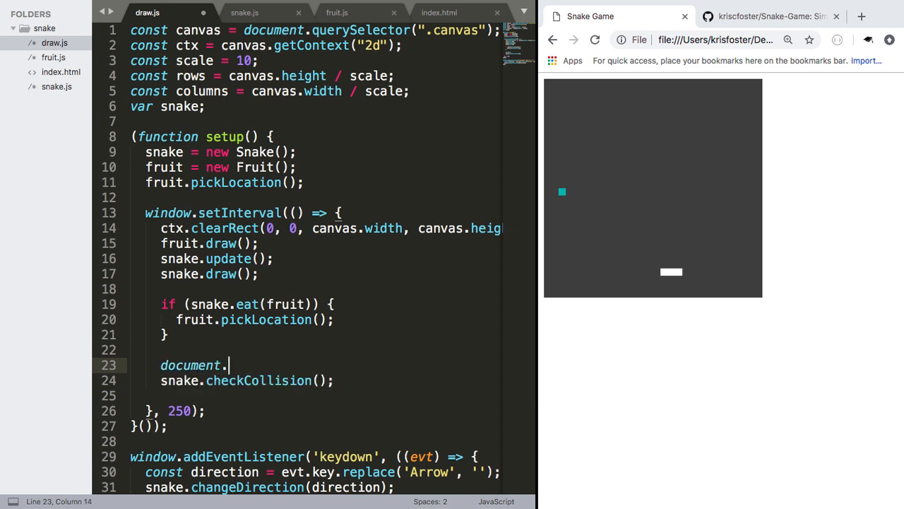
text(querySelector())
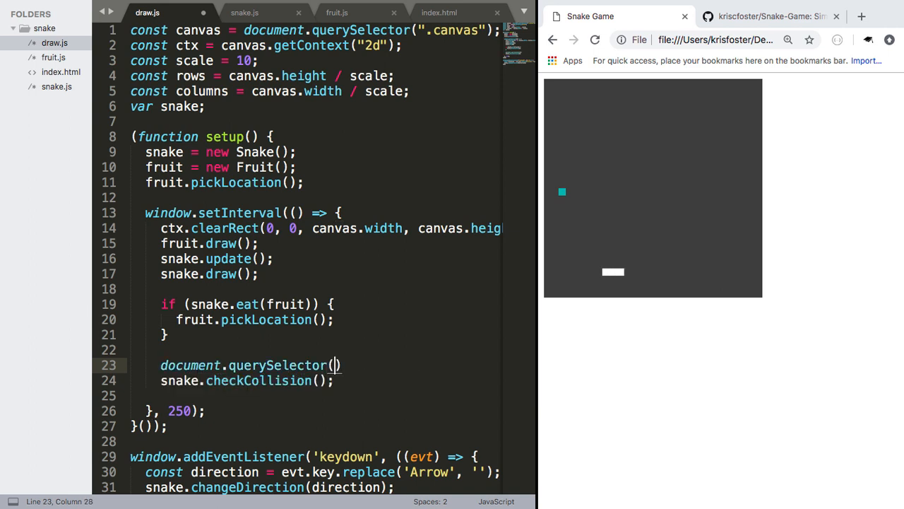
text('')
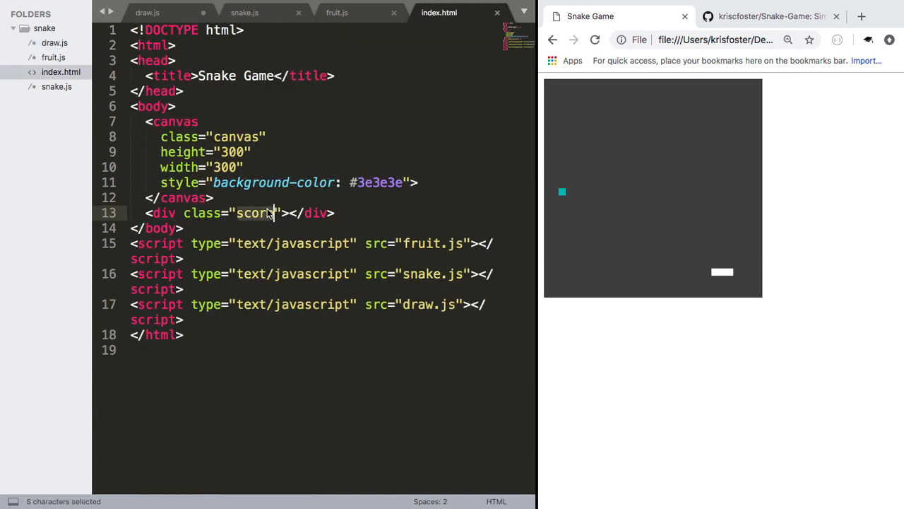
click(147, 12)
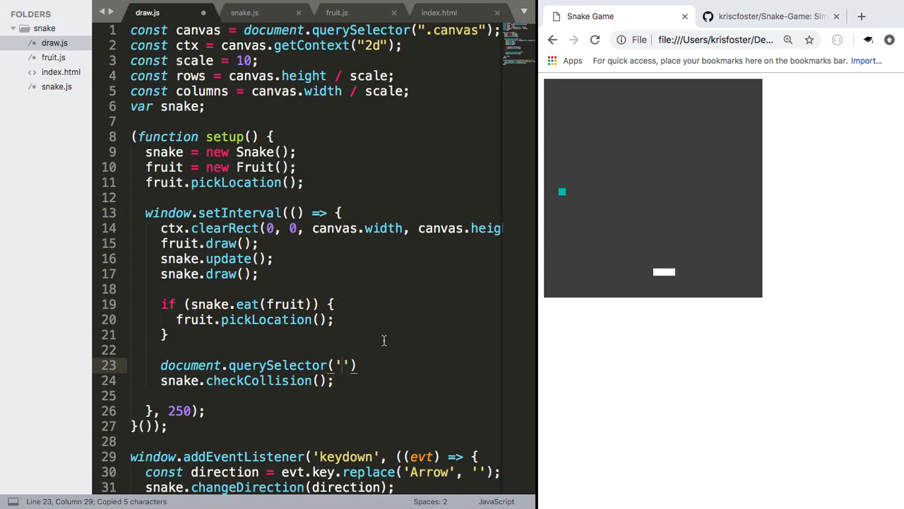
text(.score)
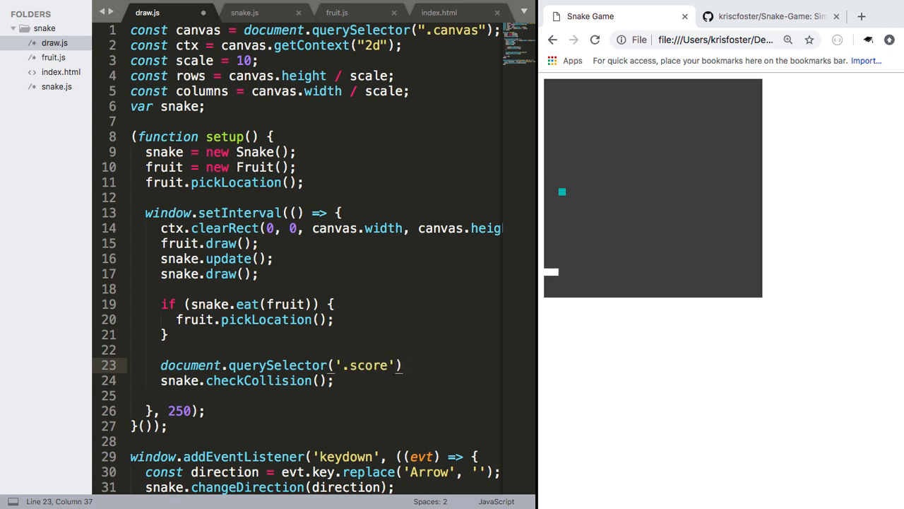
text(.inn)
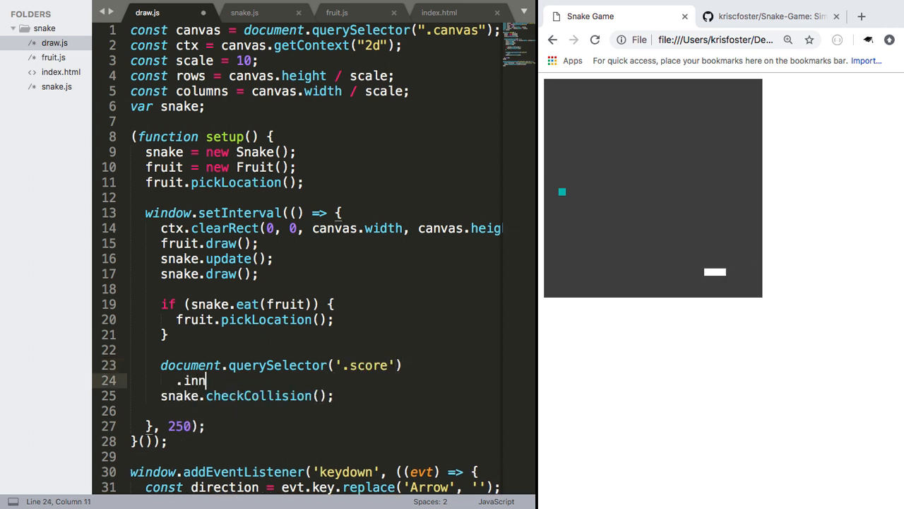
text(erText)
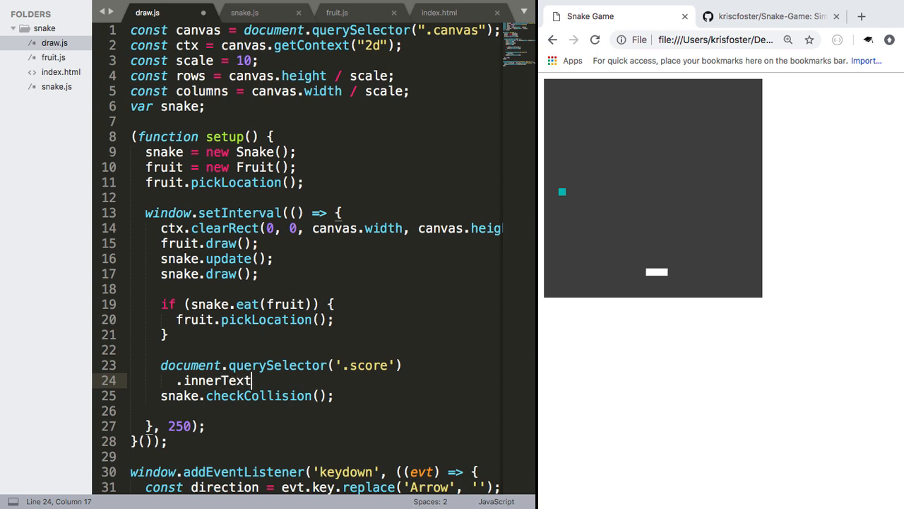
text(= snake.score;)
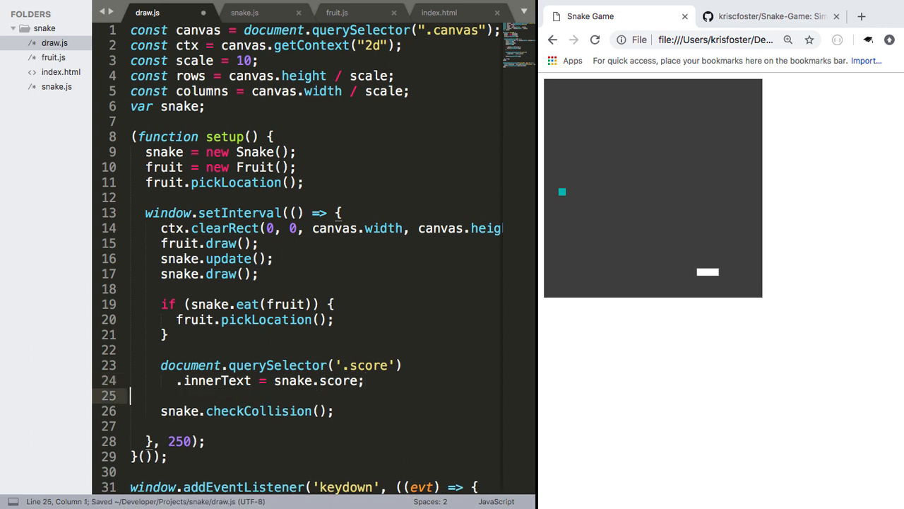
- Move the score-updating line to just after snake.checkCollision()
drag(160, 365, 364, 380)
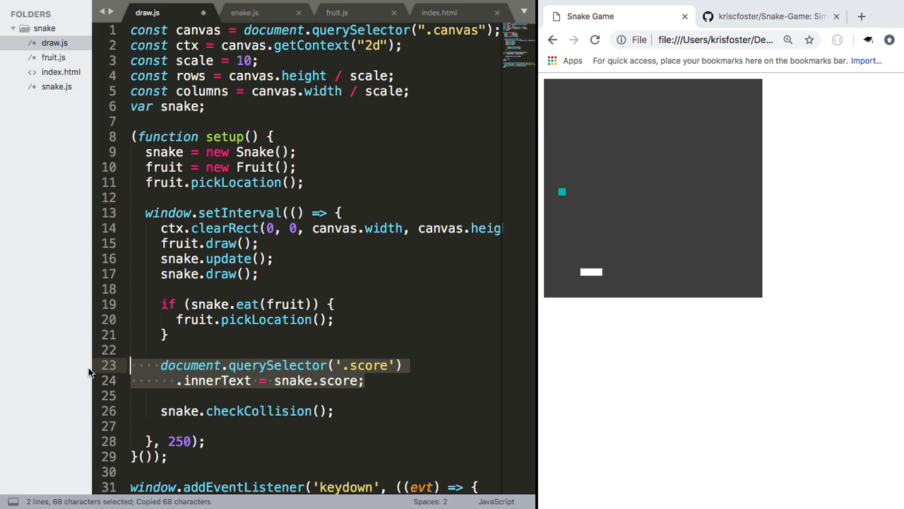
key(Delete)
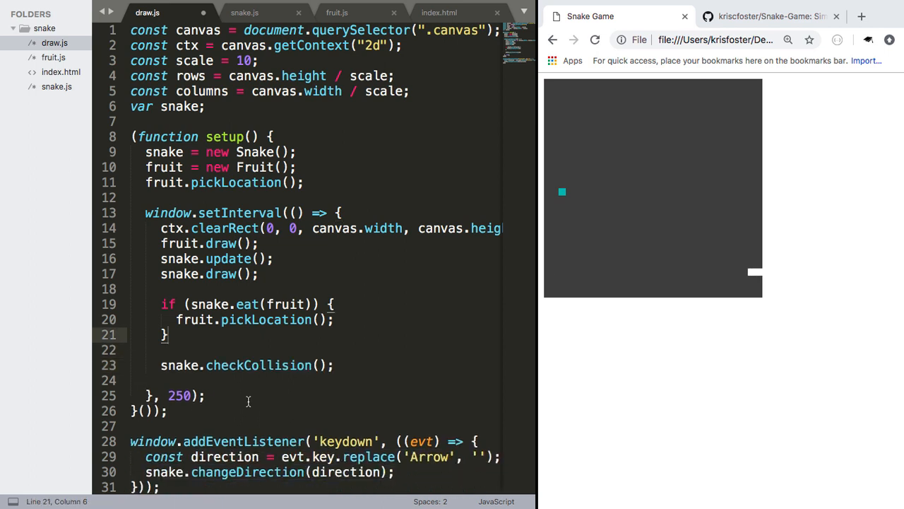
text(document.querySelector('.score').innerText = snake.score;)
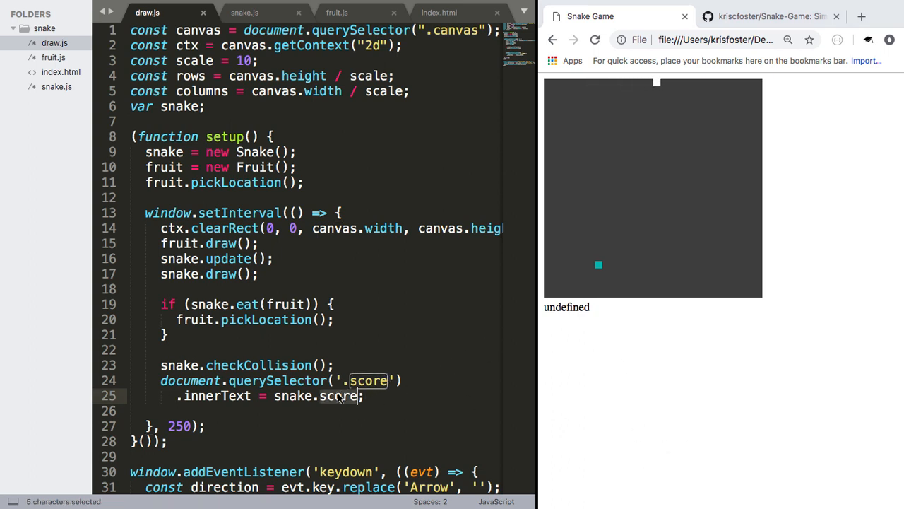
- Change snake.score to snake.total in draw.js, then review snake.js and index.html
text(tat)
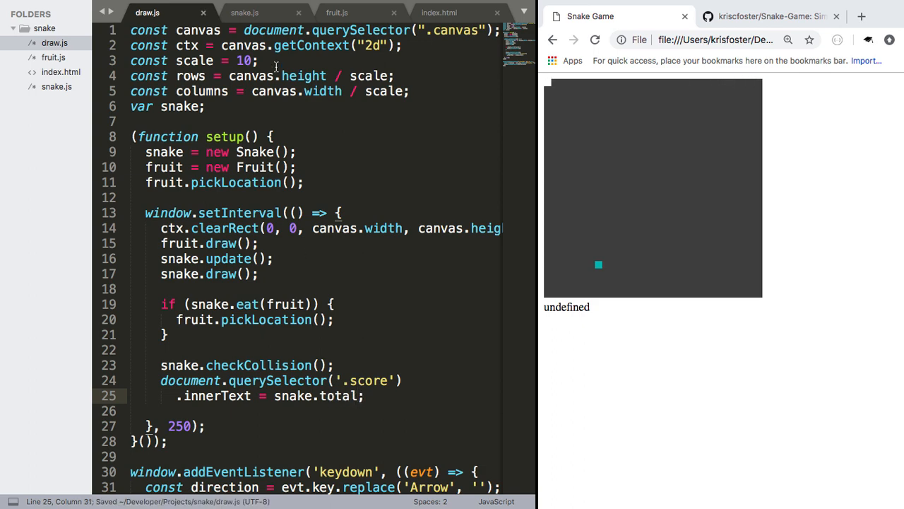
click(245, 12)
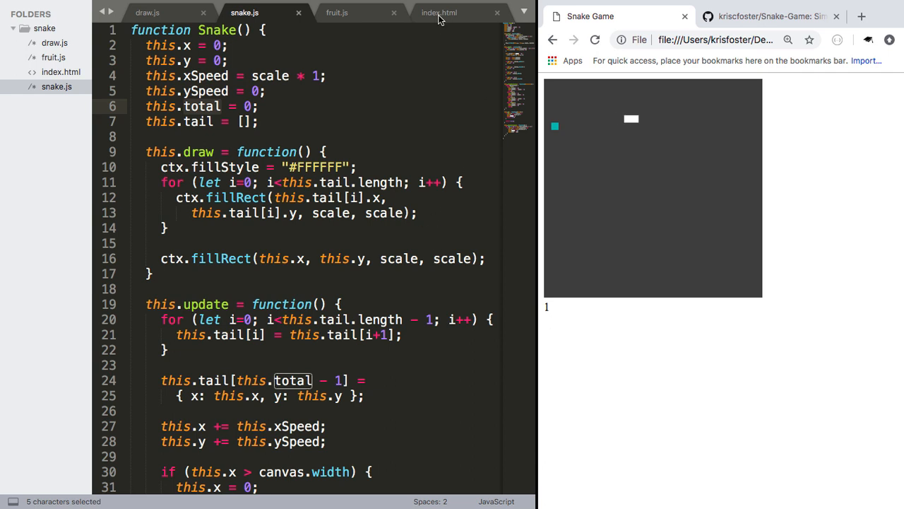
click(439, 13)
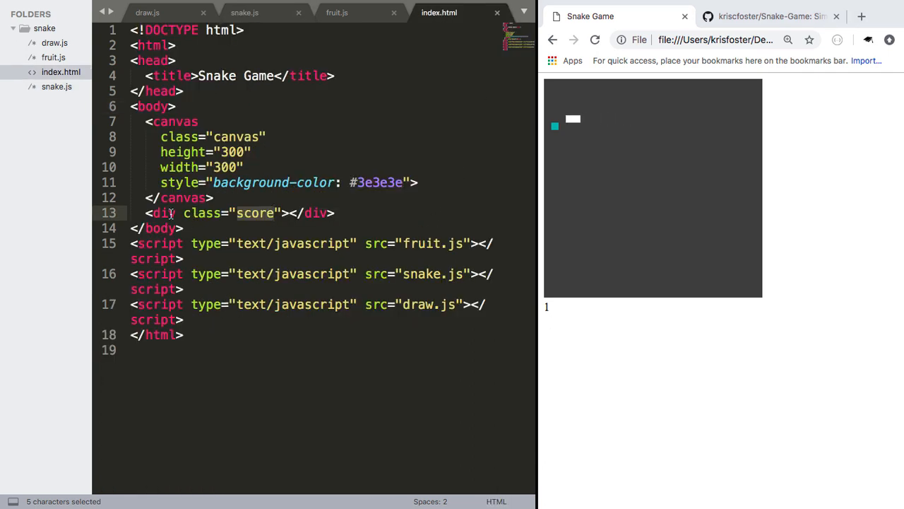